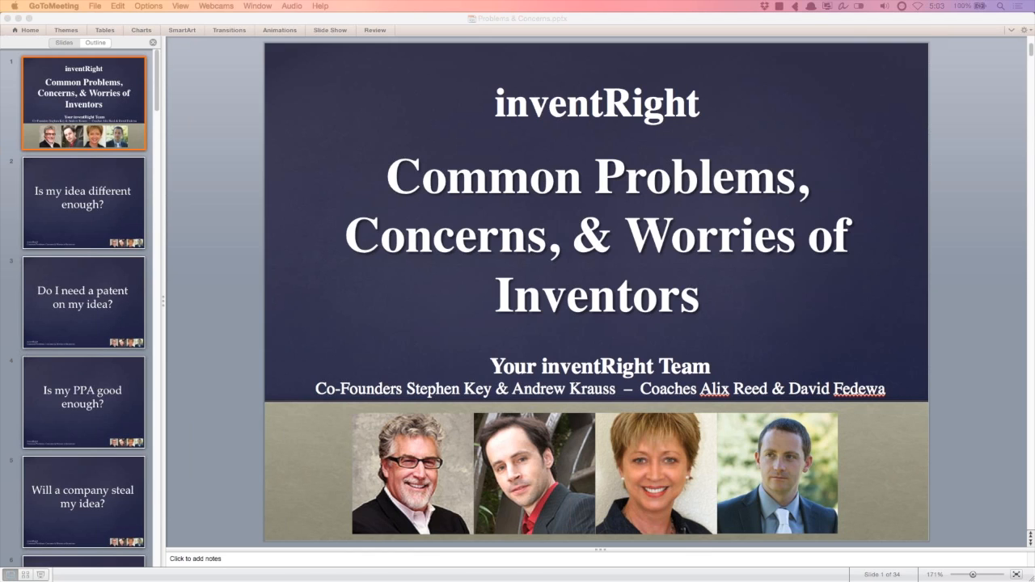
{"action": "mouse_move", "coordinate": [74, 221]}
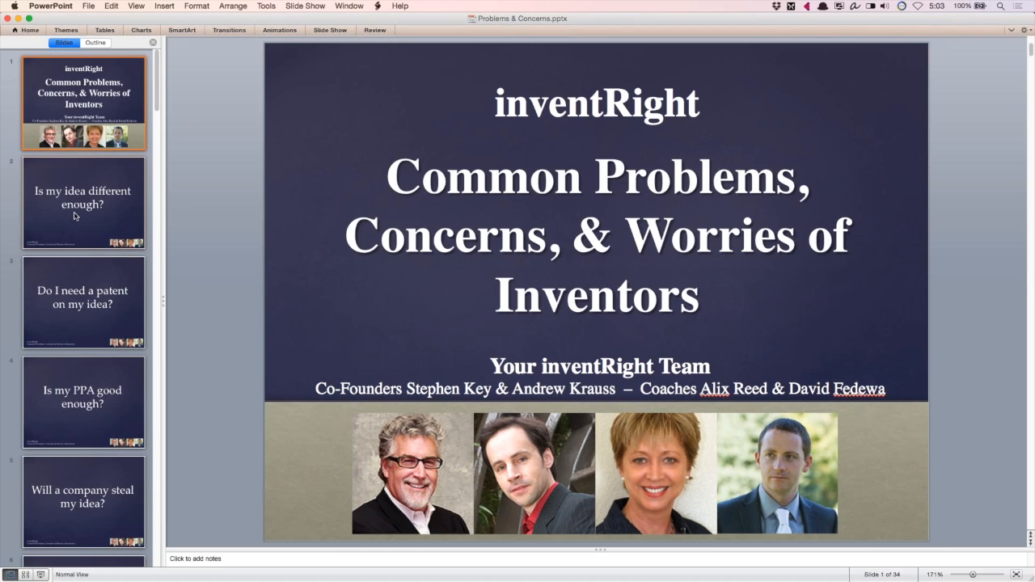
Step: Select the slide 2 thumbnail, 'Is my idea different enough?', in the Slides pane
{"action": "left_click", "coordinate": [83, 202]}
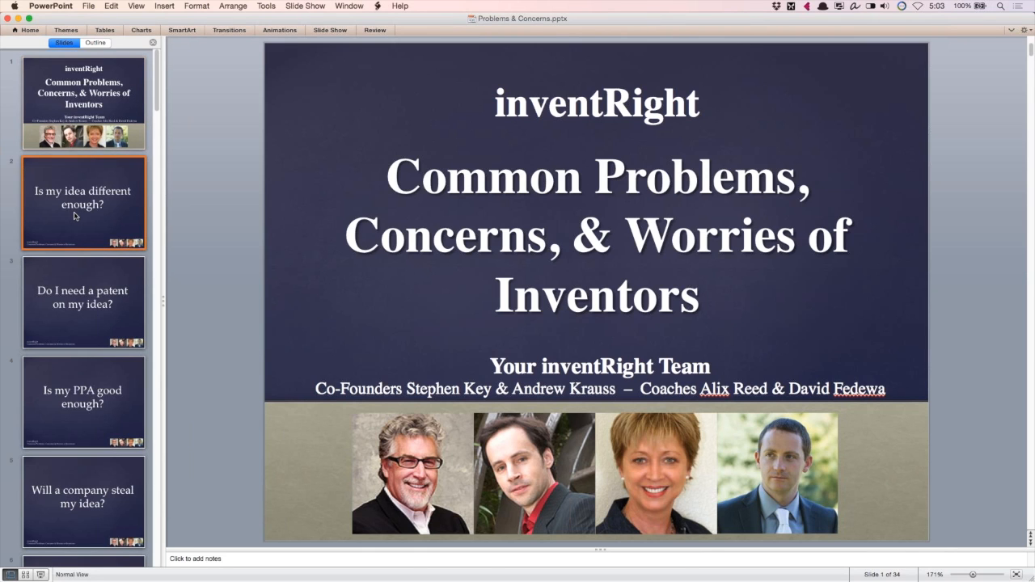
Step: Show 'Is my idea different enough?' with its notes, then select the slide 3 thumbnail
{"action": "left_click", "coordinate": [83, 202]}
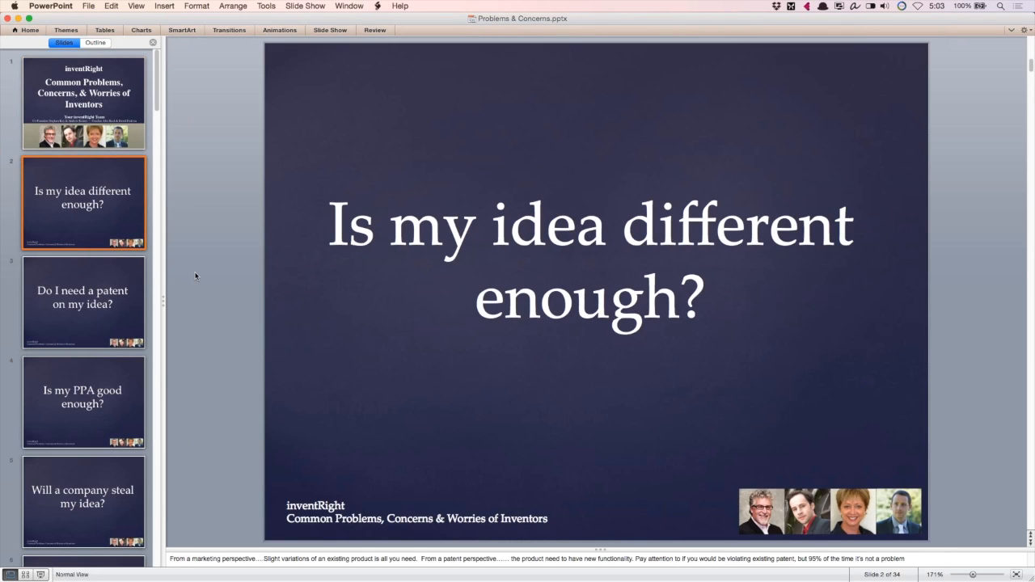
{"action": "mouse_move", "coordinate": [84, 198]}
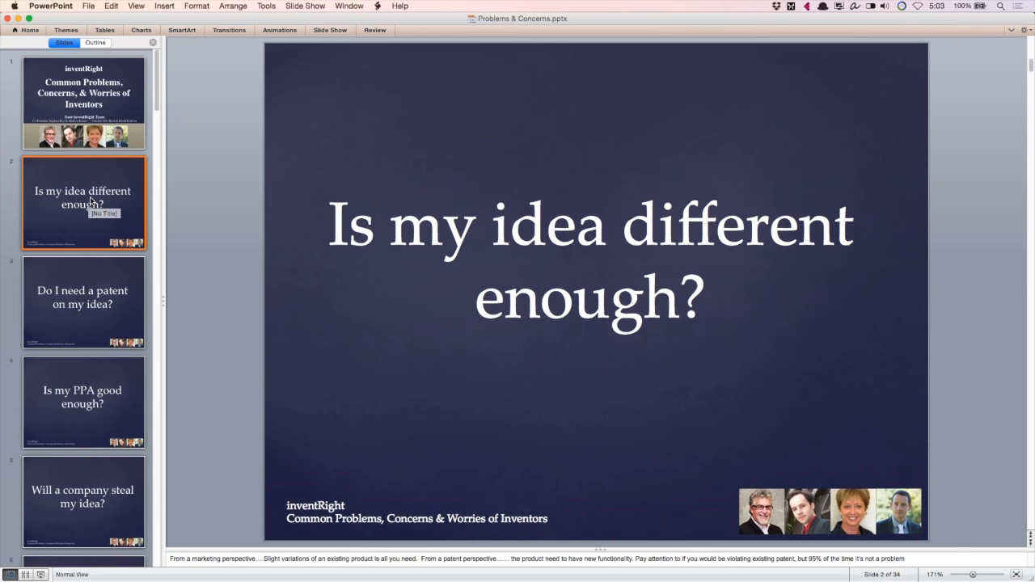
{"action": "mouse_move", "coordinate": [82, 204]}
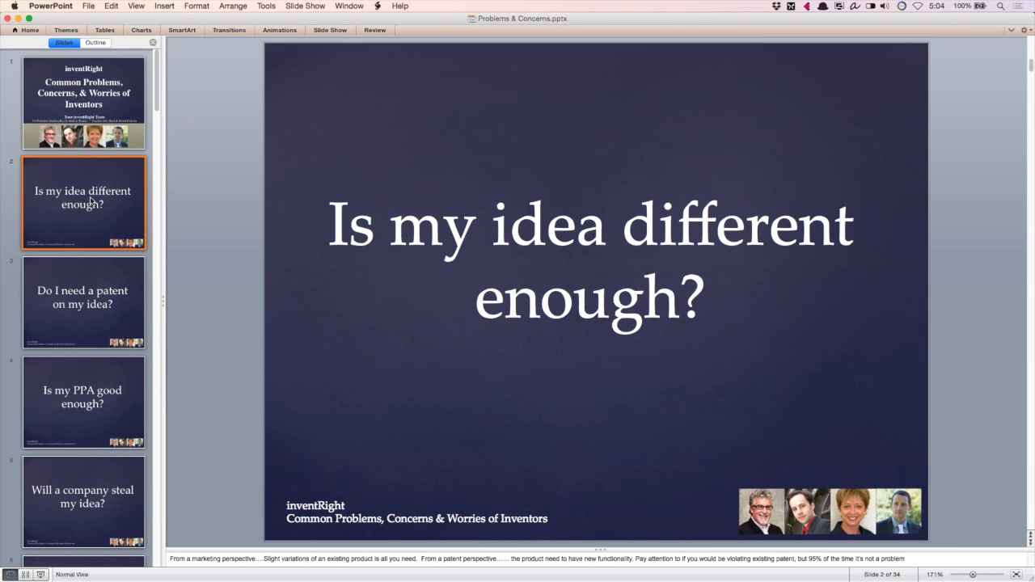
{"action": "mouse_move", "coordinate": [85, 239]}
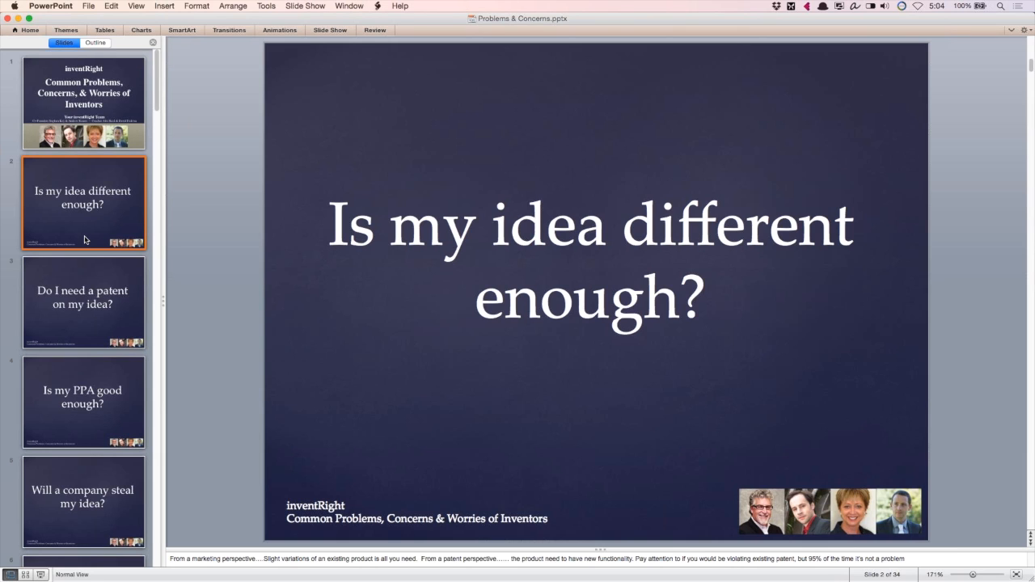
{"action": "mouse_move", "coordinate": [80, 279]}
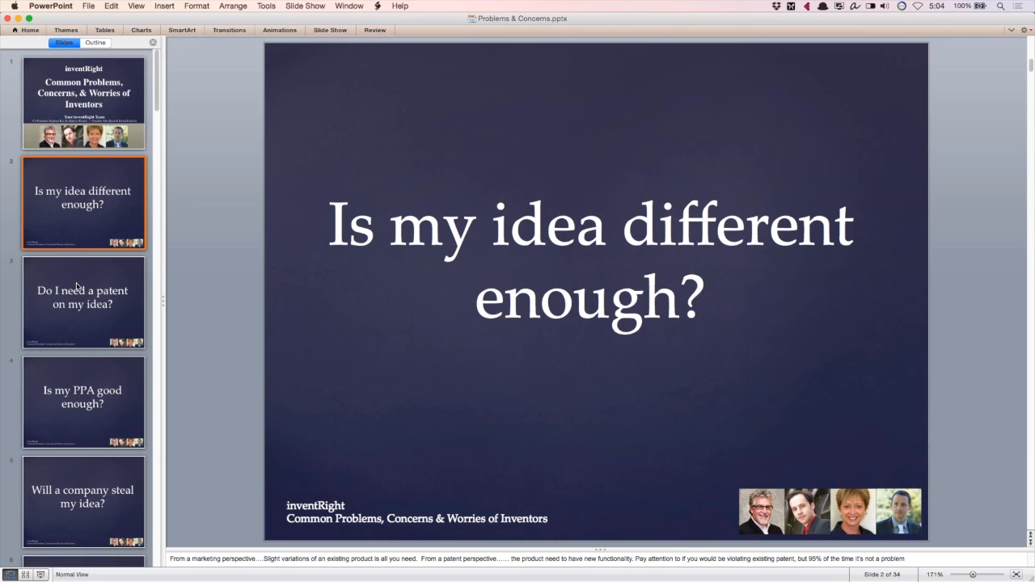
{"action": "mouse_move", "coordinate": [81, 304]}
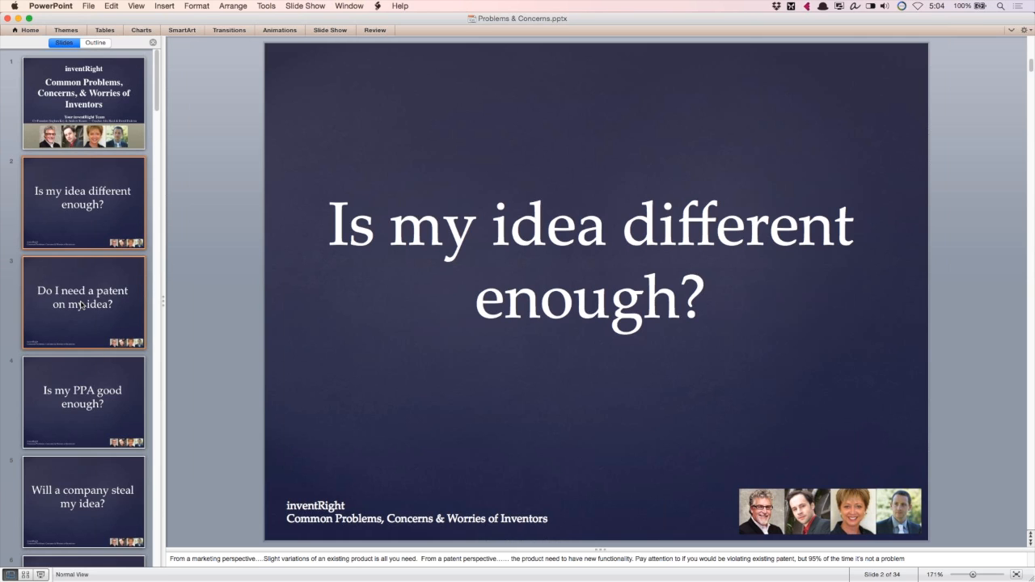
{"action": "left_click", "coordinate": [83, 302]}
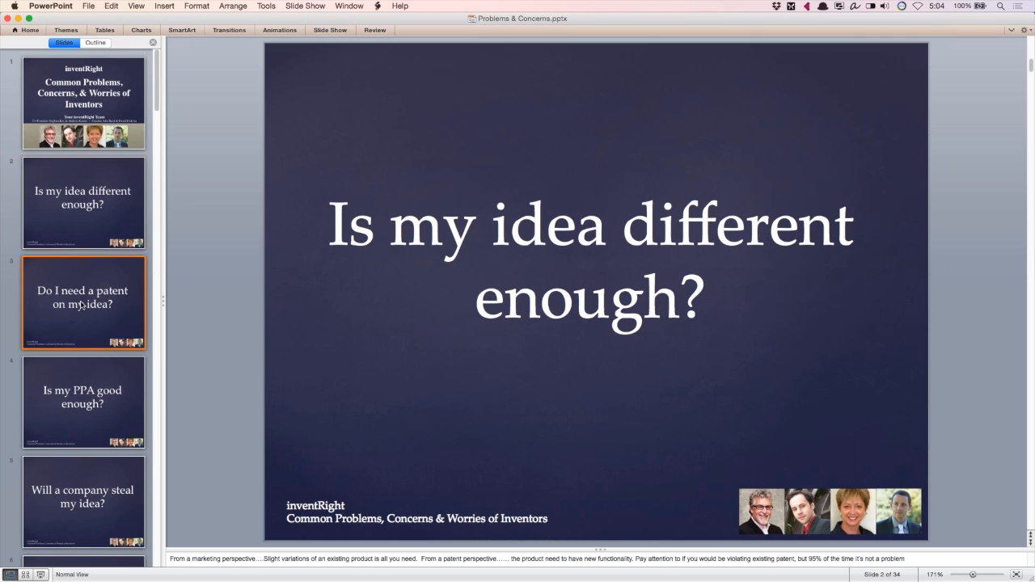
Step: Display 'Do I need a patent on my idea?' with its PPA speaker notes
{"action": "left_click", "coordinate": [84, 302]}
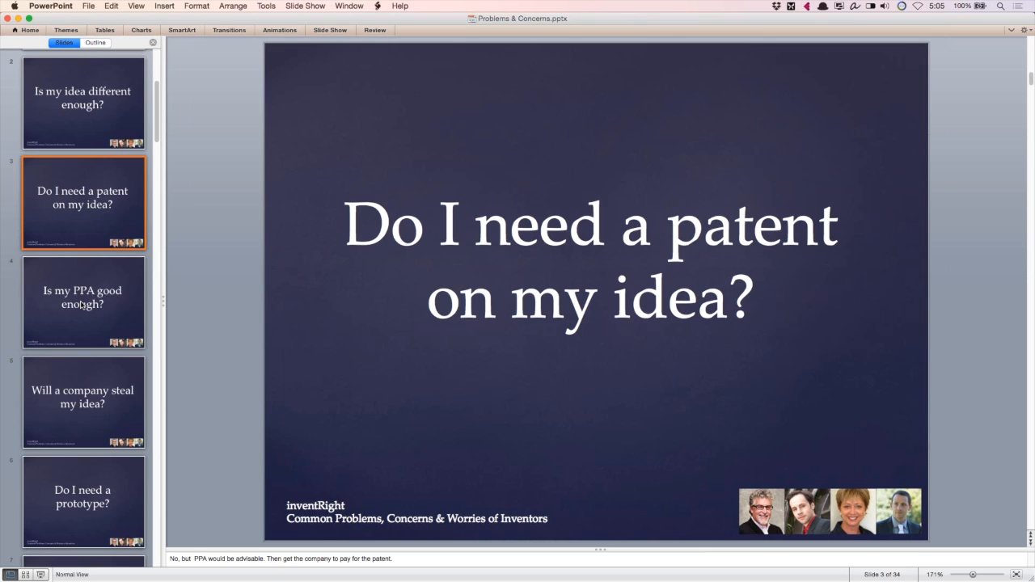
{"action": "scroll", "scroll_direction": "up", "scroll_amount": 3}
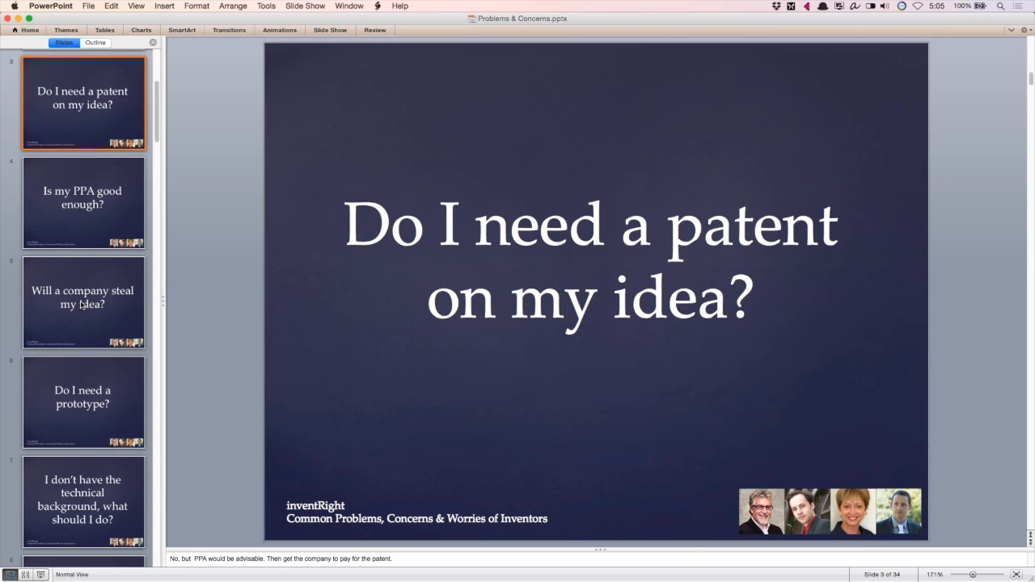
{"action": "scroll", "scroll_direction": "down", "scroll_amount": 3}
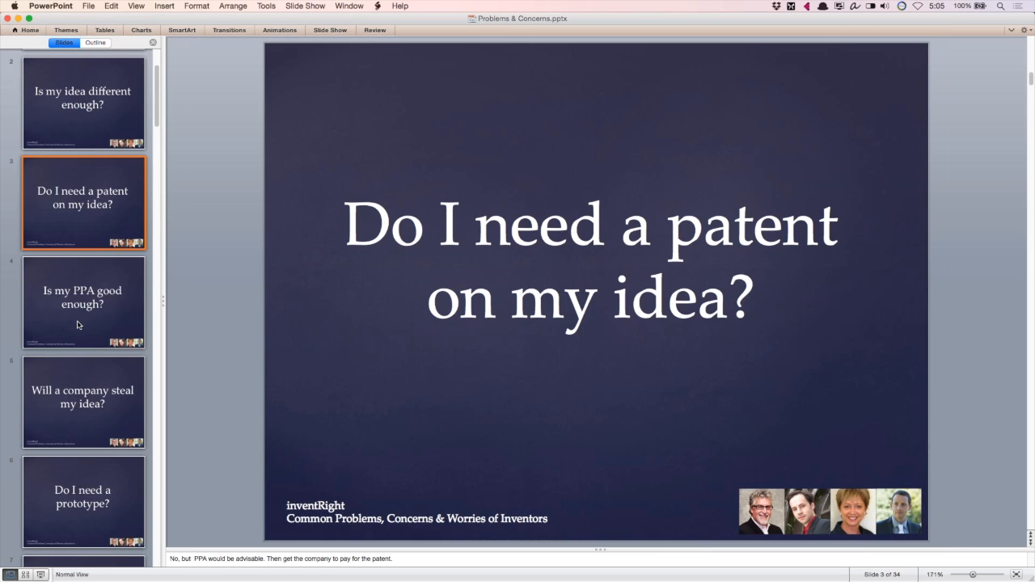
{"action": "mouse_move", "coordinate": [178, 517]}
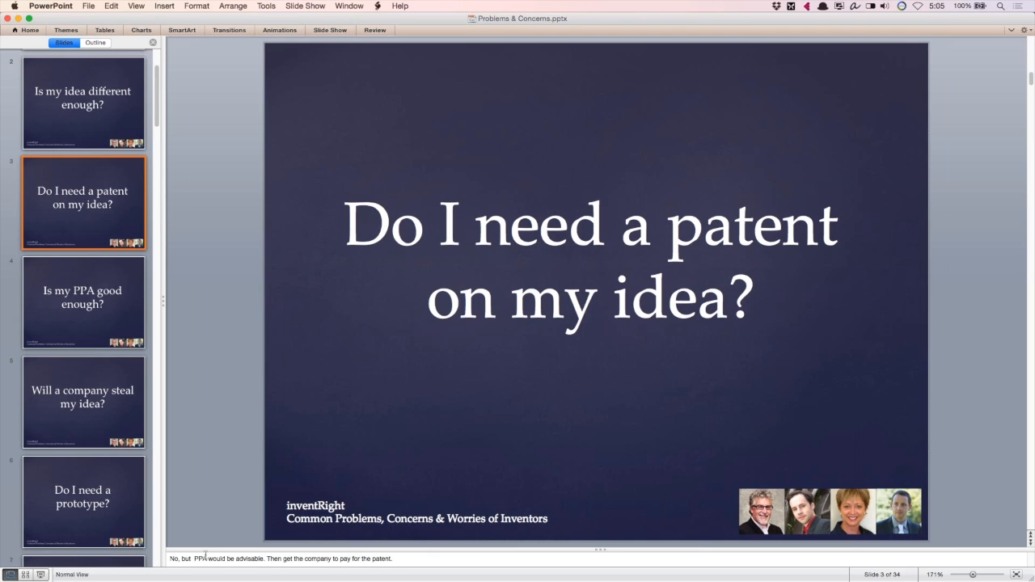
{"action": "mouse_move", "coordinate": [206, 508]}
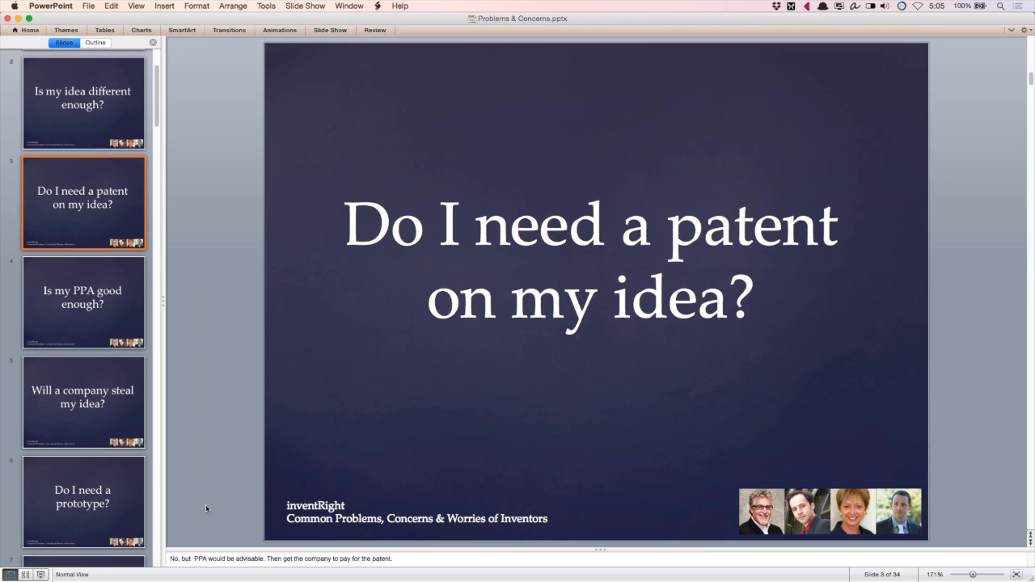
{"action": "mouse_move", "coordinate": [208, 475]}
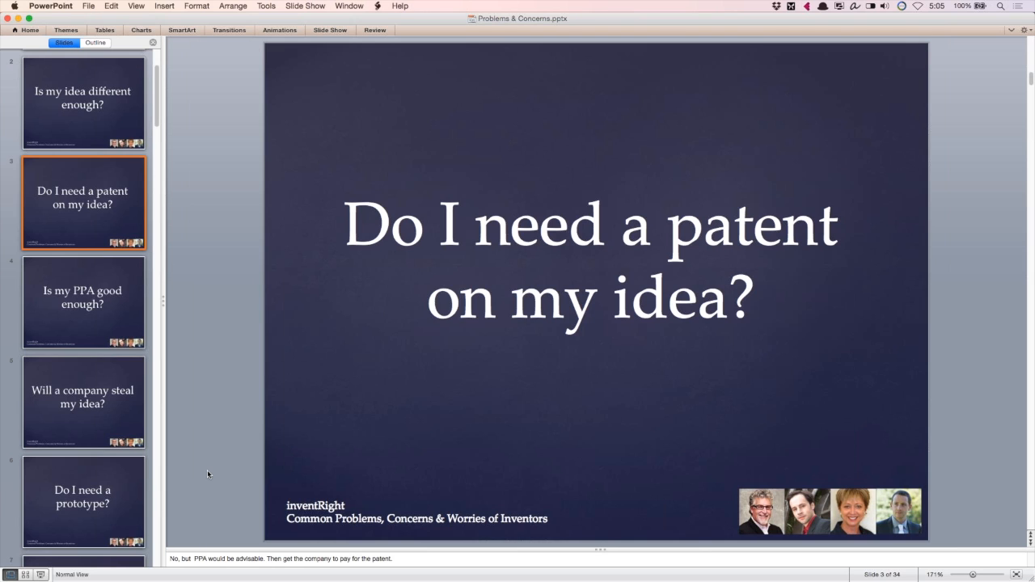
{"action": "mouse_move", "coordinate": [116, 249]}
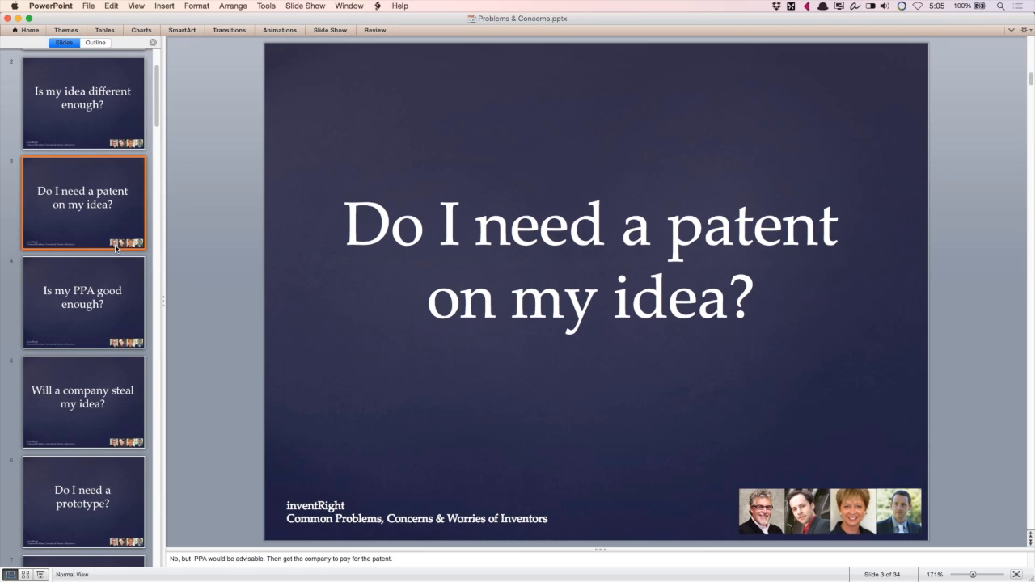
{"action": "mouse_move", "coordinate": [104, 291]}
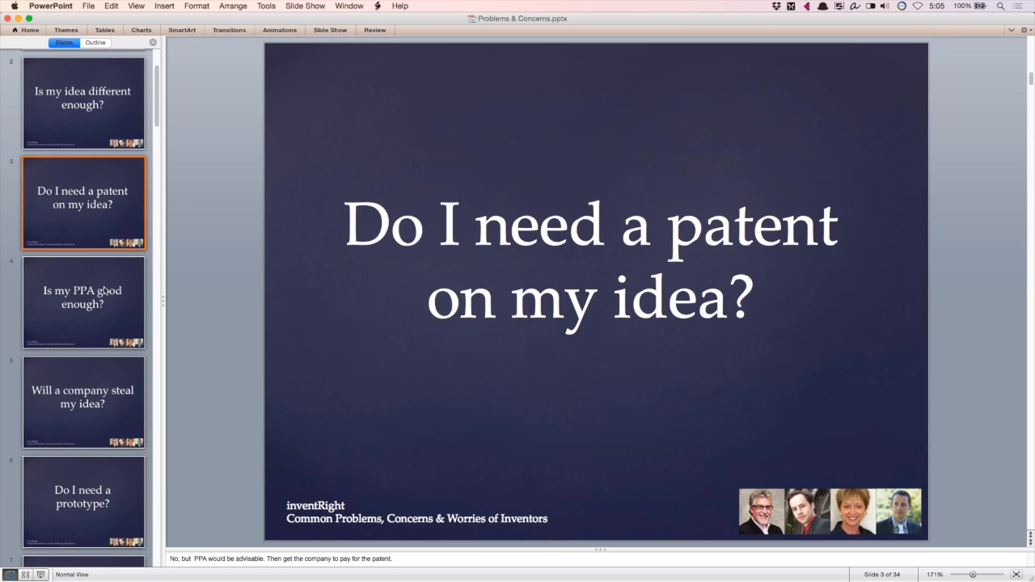
{"action": "mouse_move", "coordinate": [102, 305]}
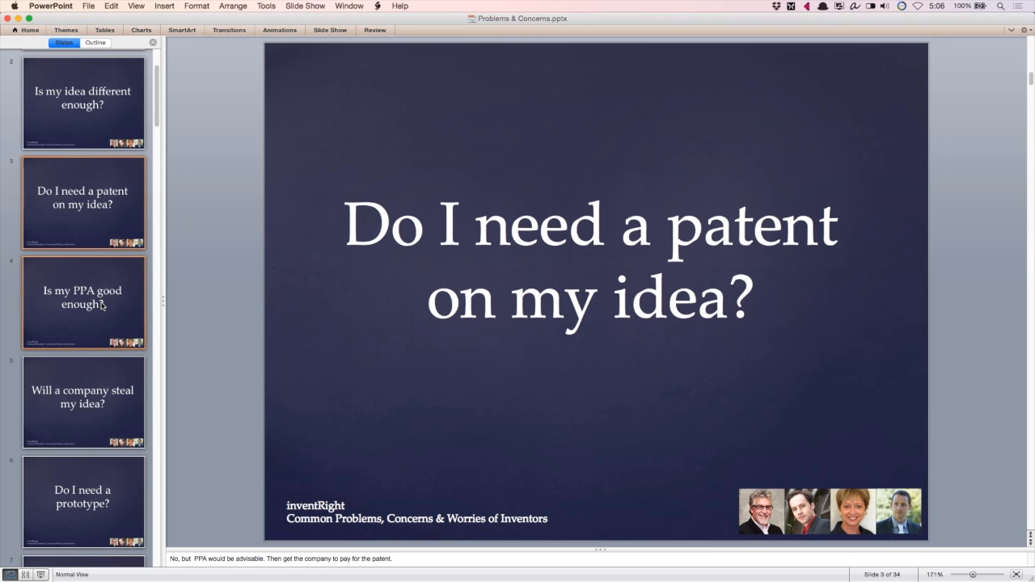
Step: Show 'Is my PPA good enough?' with its 'Yes' note, then select slide 5
{"action": "left_click", "coordinate": [83, 303]}
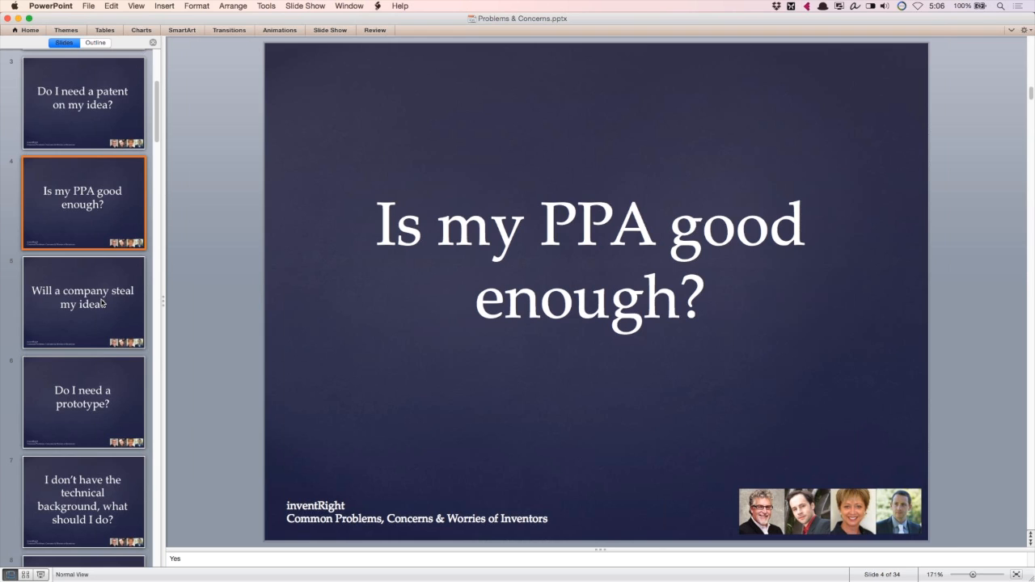
{"action": "left_click", "coordinate": [83, 302]}
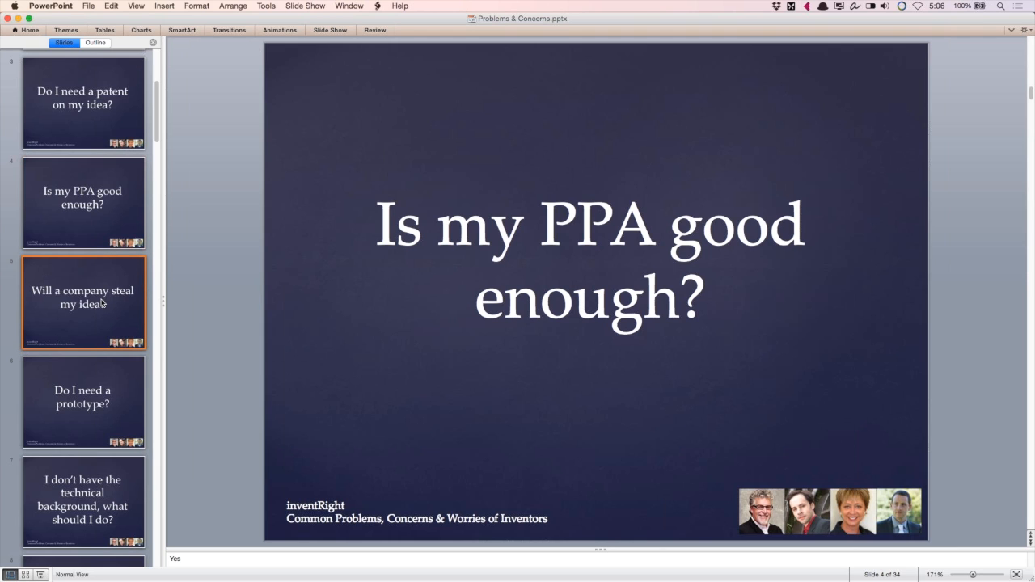
Step: Display 'Will a company steal my idea?' with its note that theft is rare
{"action": "left_click", "coordinate": [83, 301]}
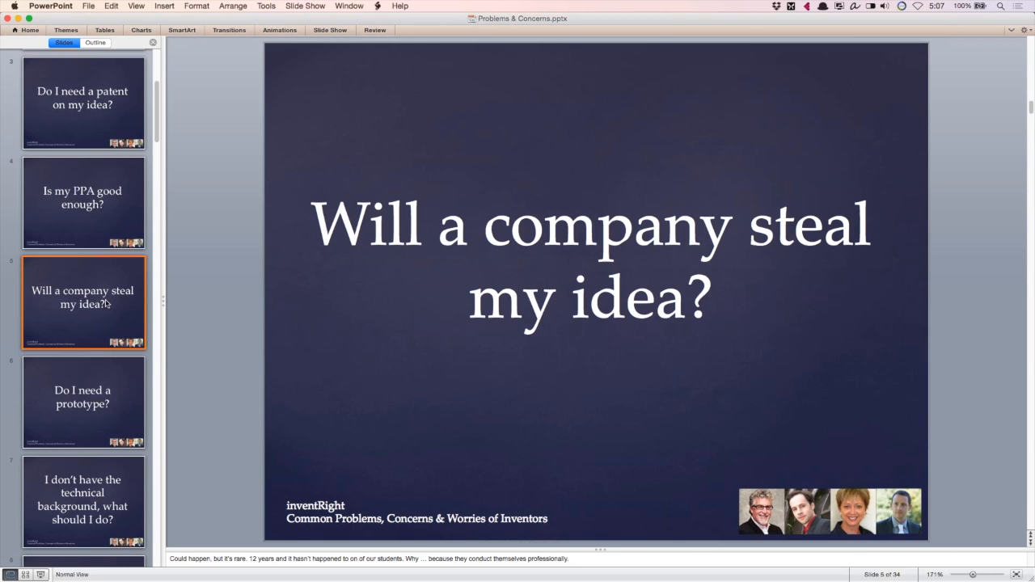
{"action": "mouse_move", "coordinate": [110, 309]}
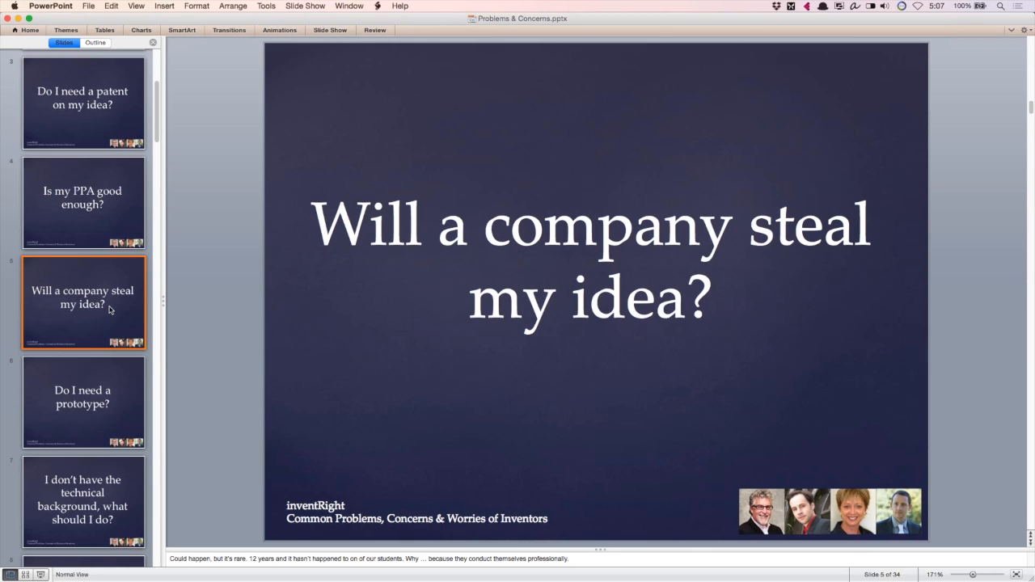
{"action": "mouse_move", "coordinate": [119, 323]}
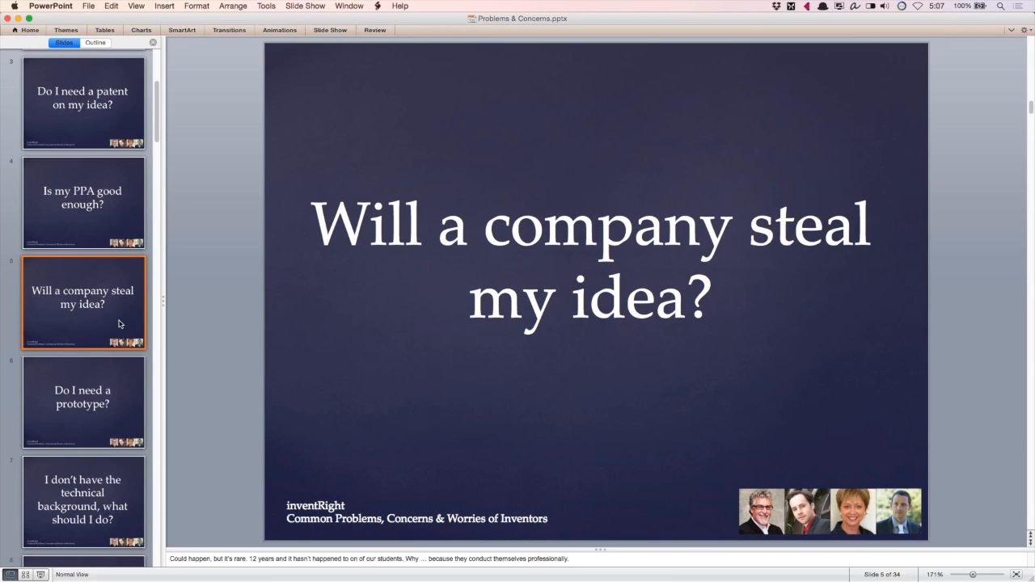
{"action": "mouse_move", "coordinate": [117, 368]}
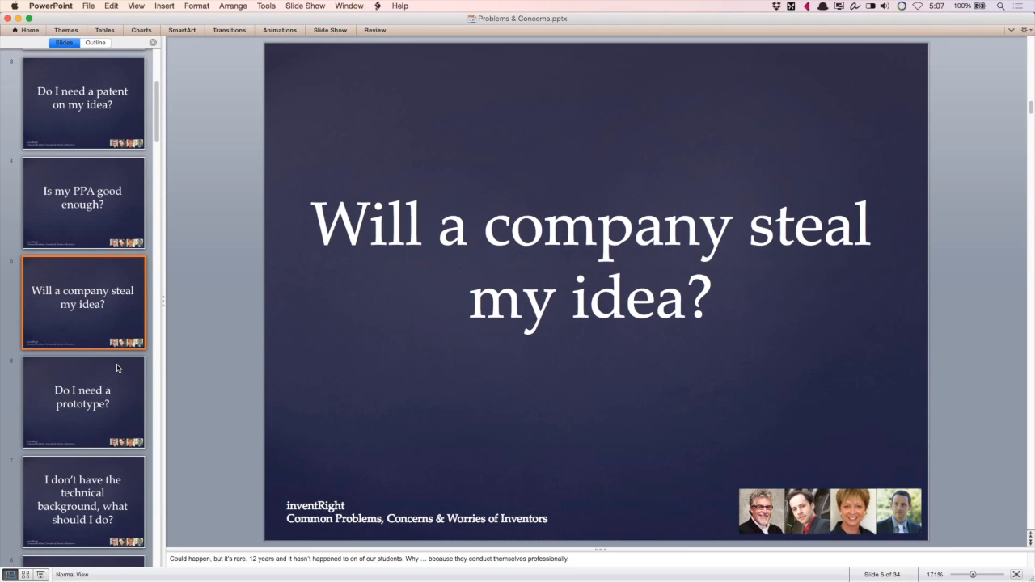
{"action": "mouse_move", "coordinate": [111, 396]}
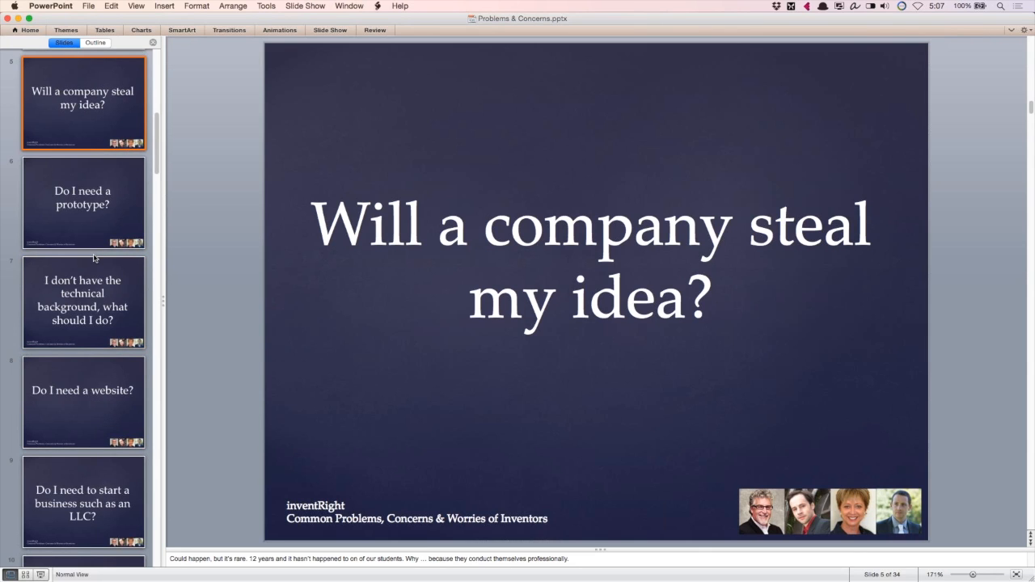
{"action": "mouse_move", "coordinate": [95, 209]}
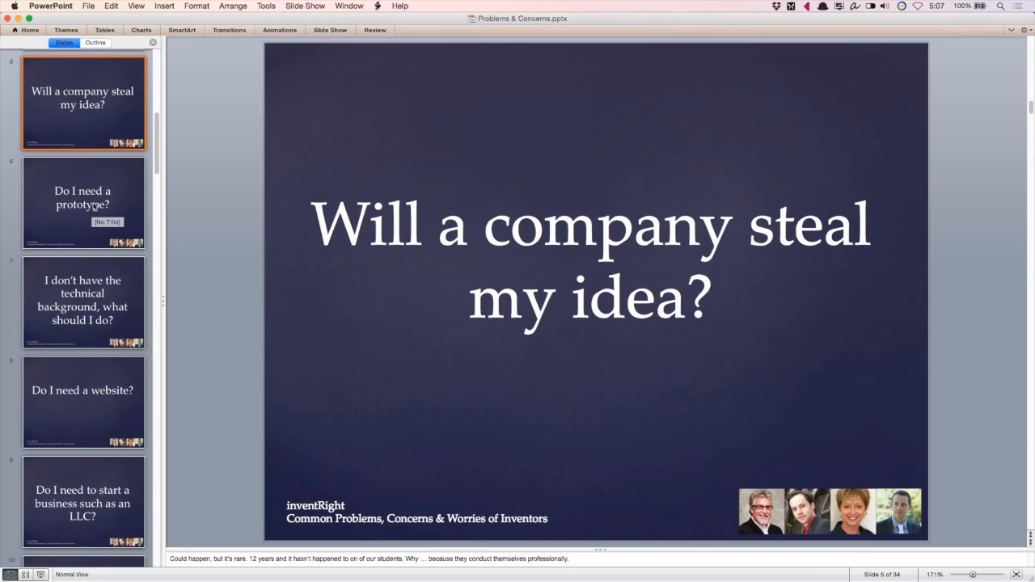
{"action": "mouse_move", "coordinate": [83, 204]}
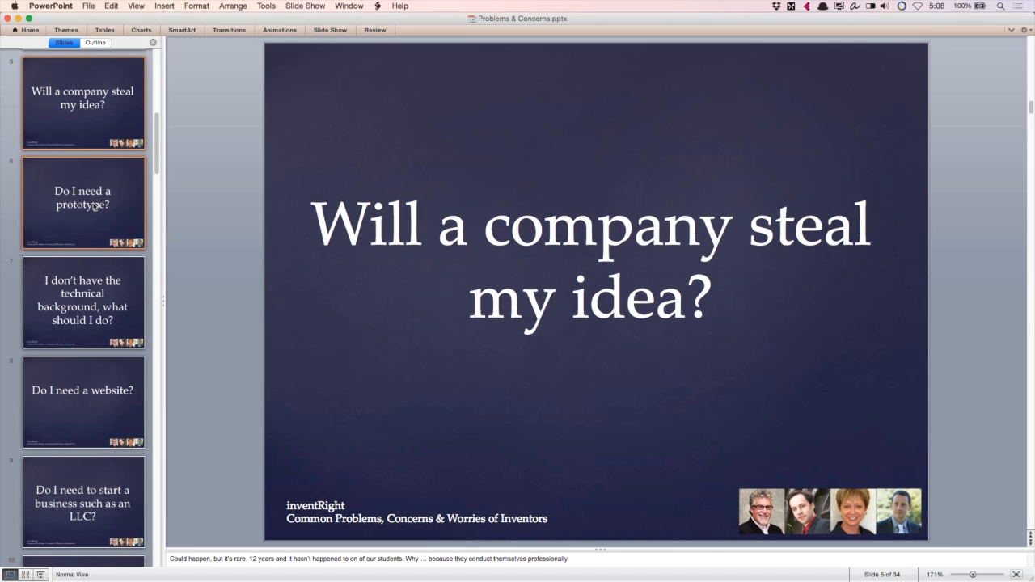
{"action": "left_click", "coordinate": [82, 203]}
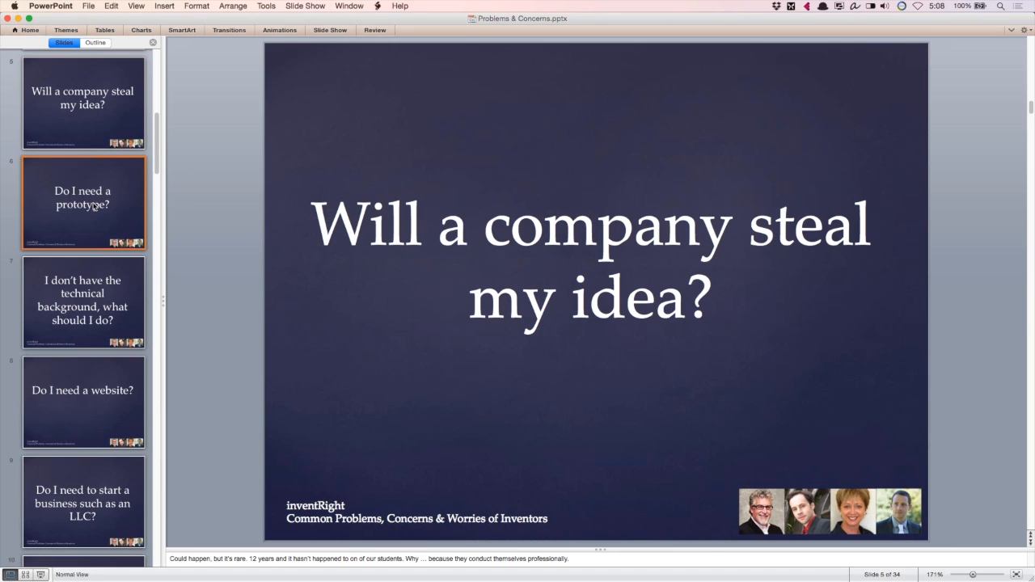
Step: Display 'Do I need a prototype?' with its note about selling the idea's benefits
{"action": "left_click", "coordinate": [82, 203]}
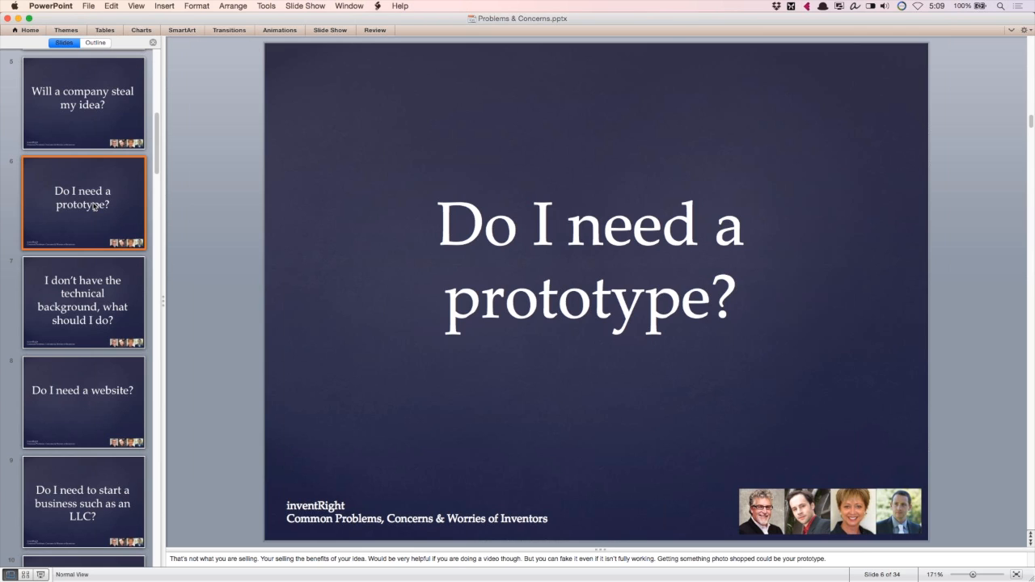
{"action": "mouse_move", "coordinate": [91, 231]}
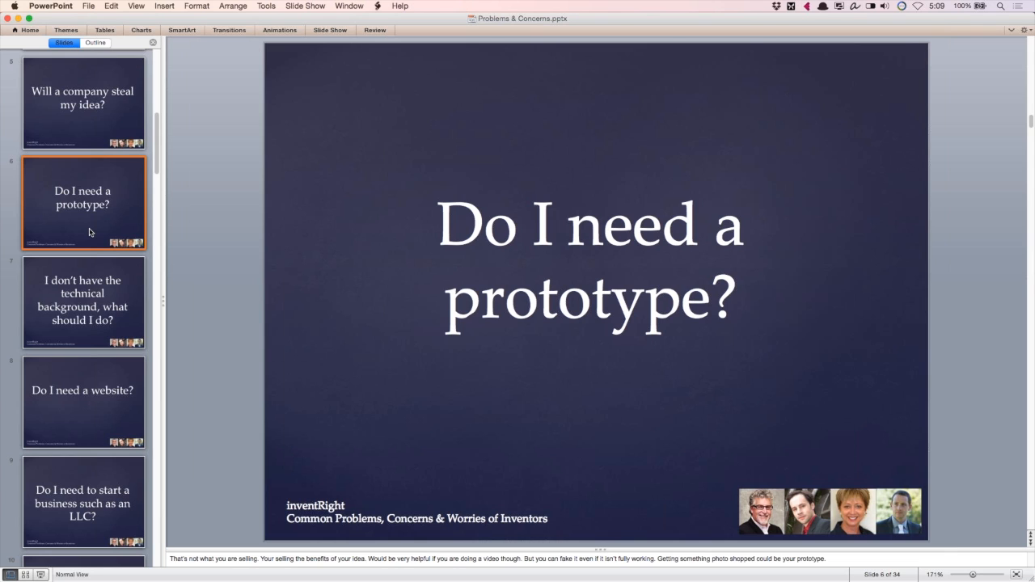
{"action": "mouse_move", "coordinate": [95, 265]}
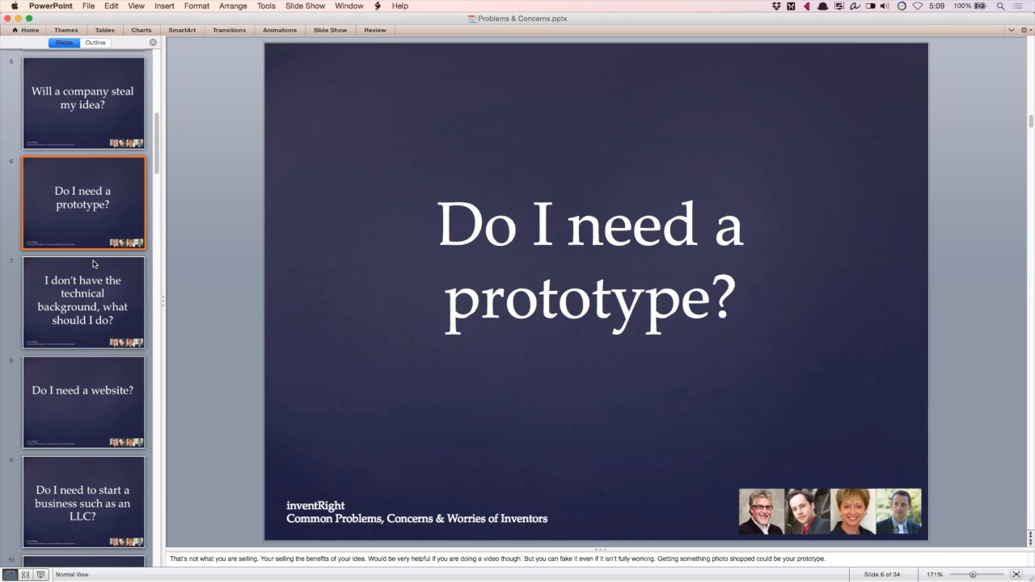
{"action": "mouse_move", "coordinate": [93, 282]}
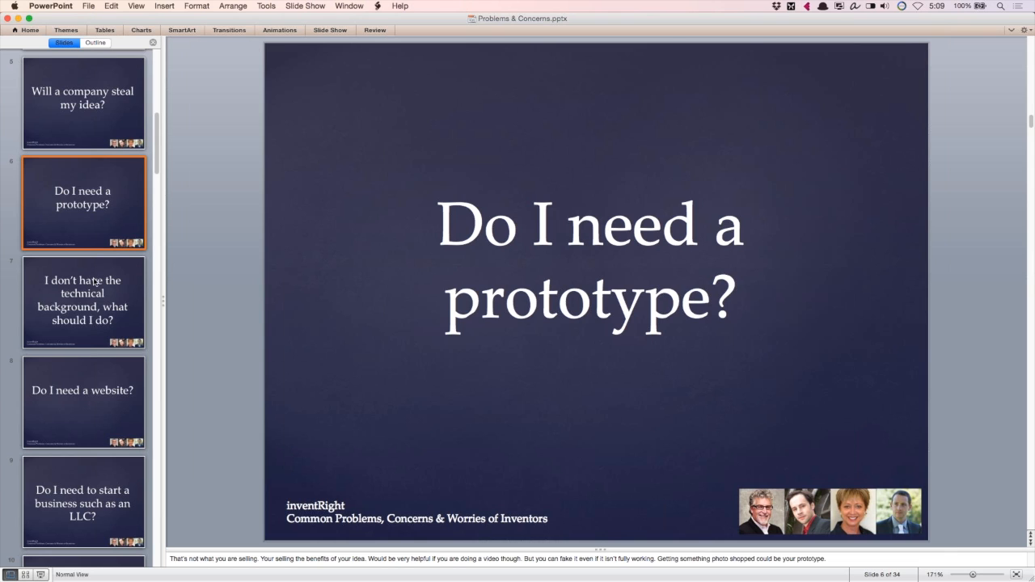
{"action": "mouse_move", "coordinate": [93, 303]}
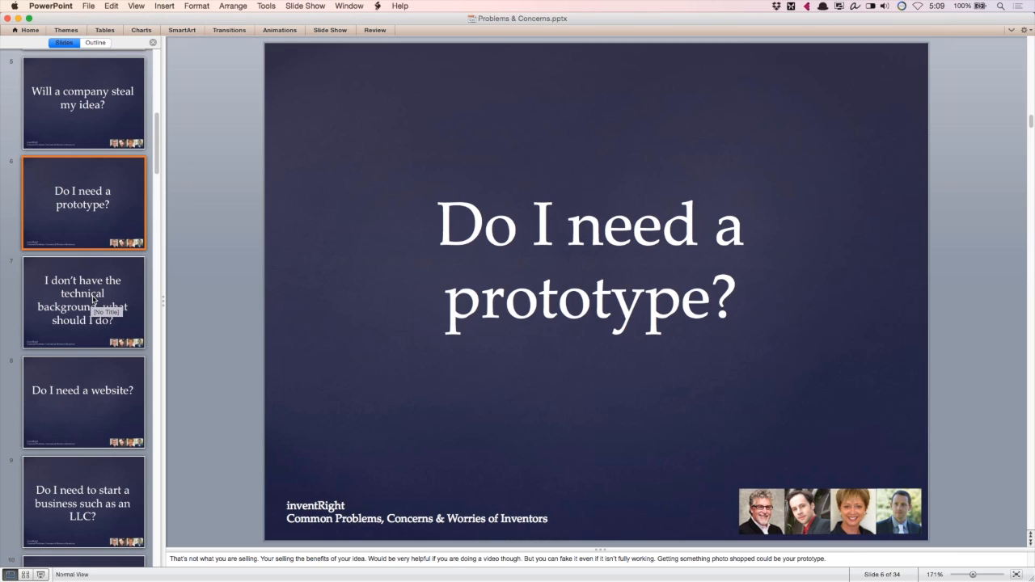
{"action": "mouse_move", "coordinate": [96, 311]}
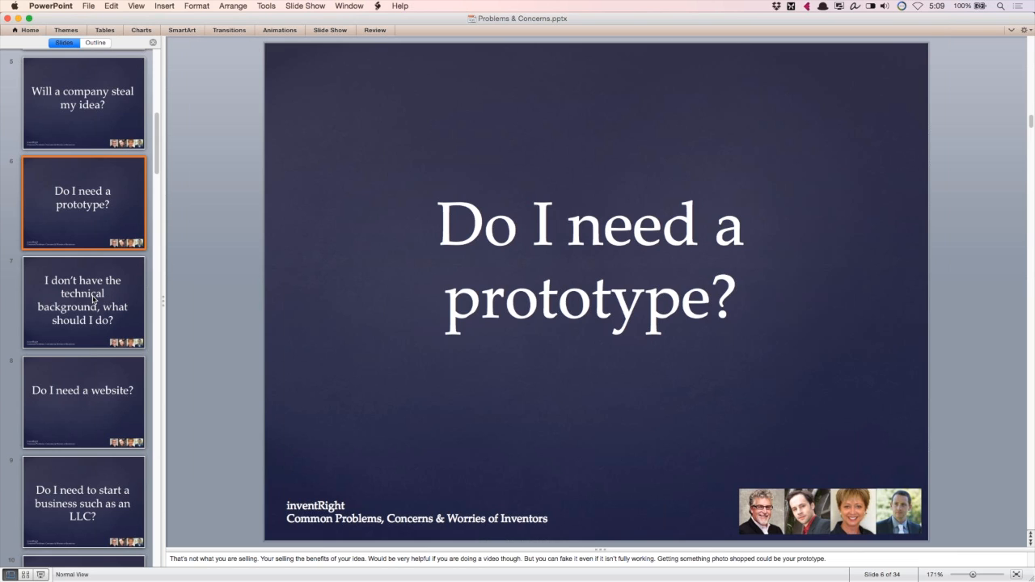